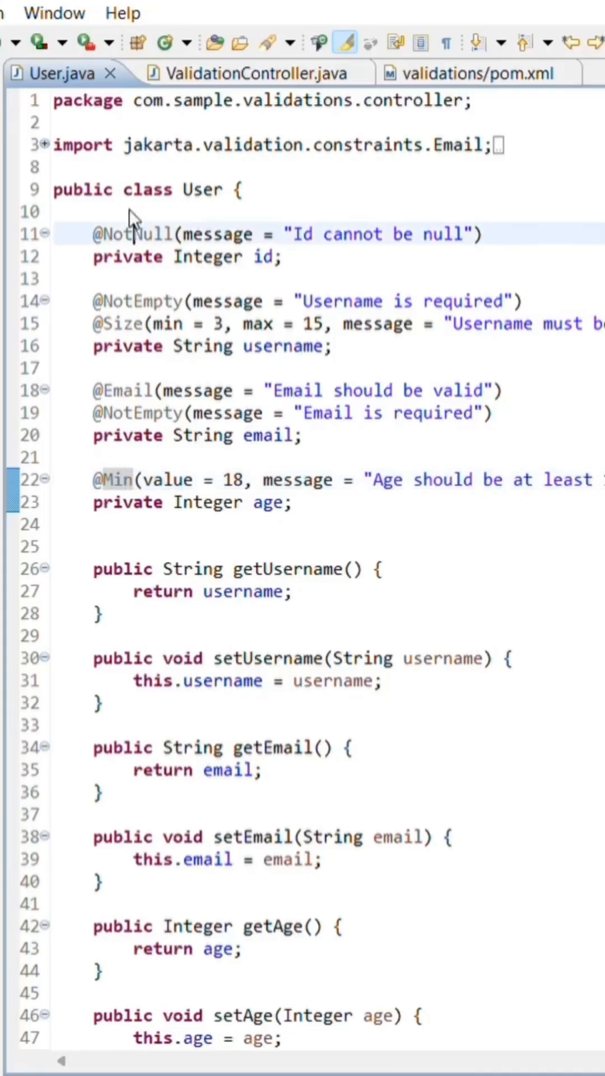
pyautogui.doubleClick(132, 234)
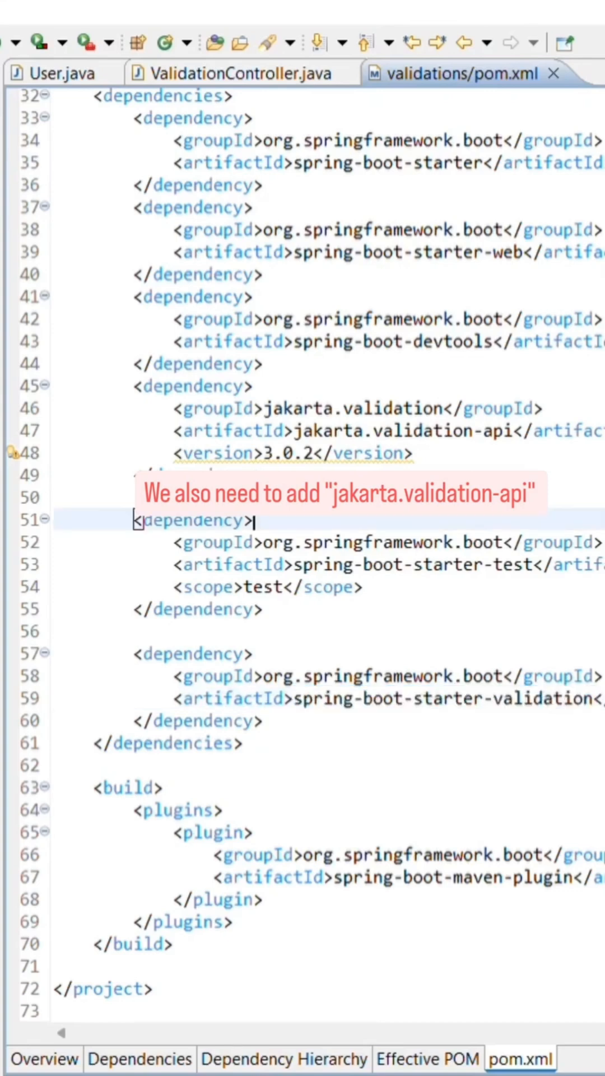
pyautogui.moveTo(558, 666)
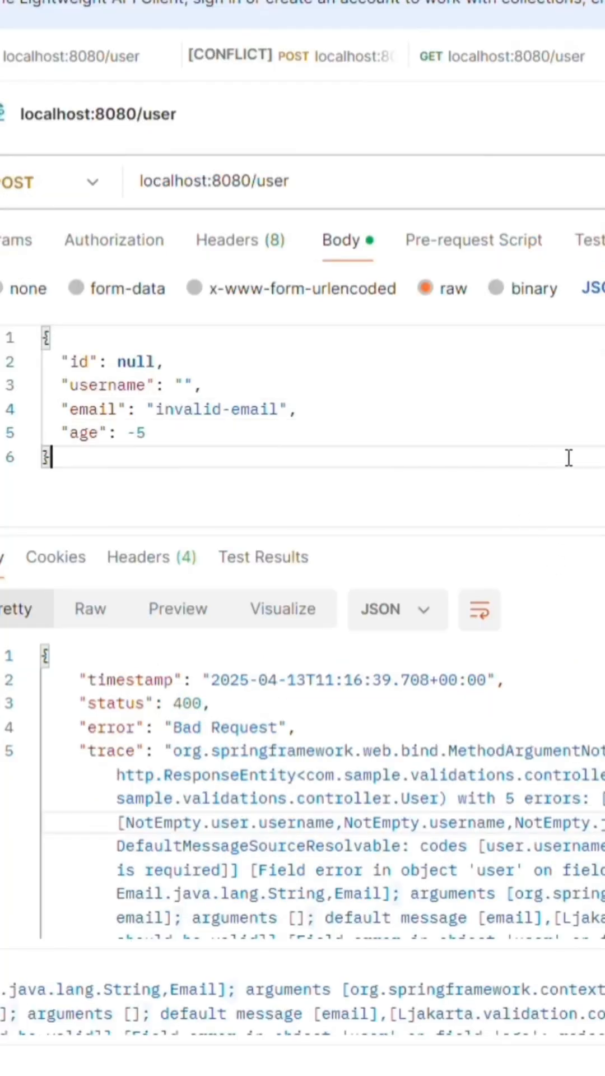
pyautogui.press('Ctrl+a')
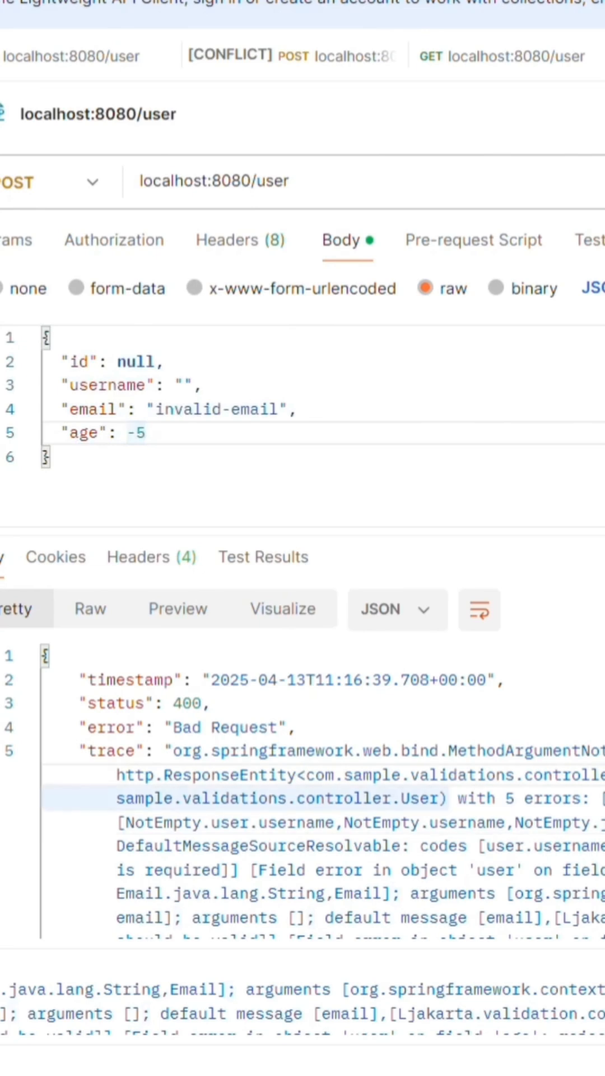
pyautogui.scroll(-3)
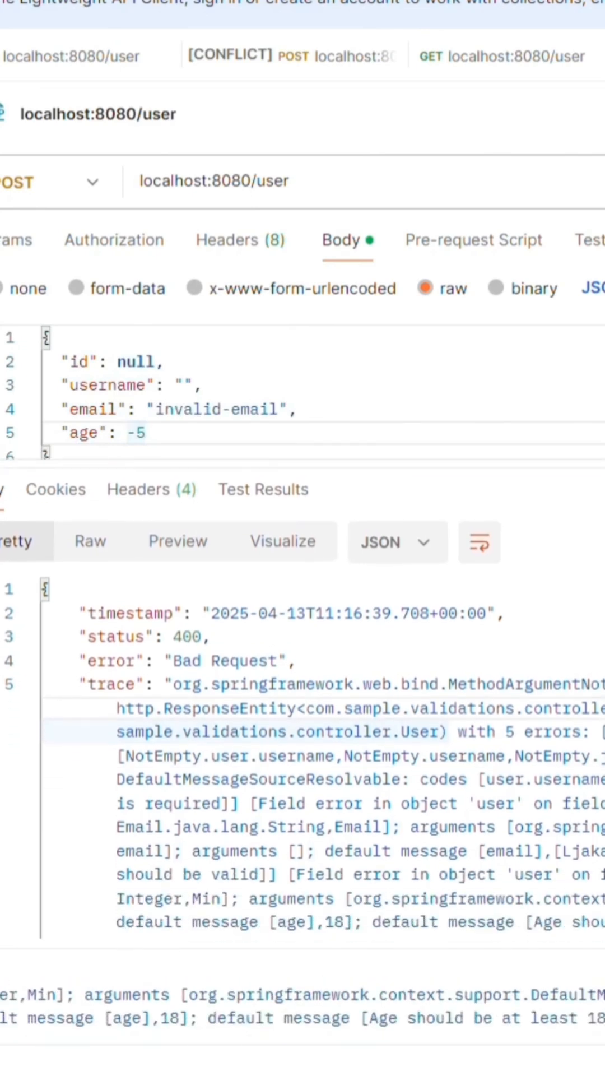
pyautogui.scroll(-3)
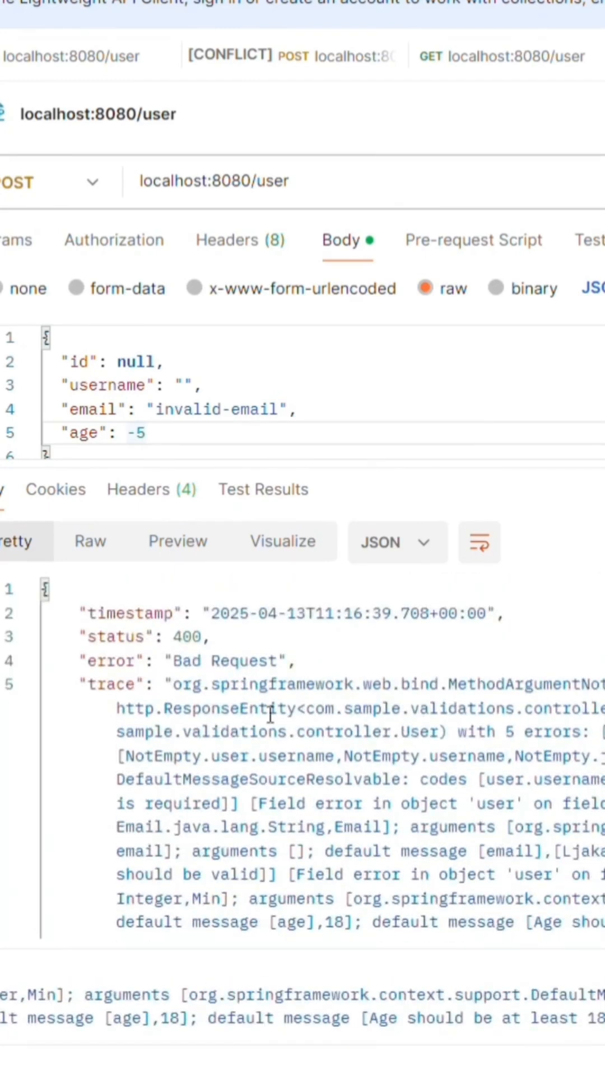
pyautogui.moveTo(171, 684); pyautogui.dragTo(370, 827)
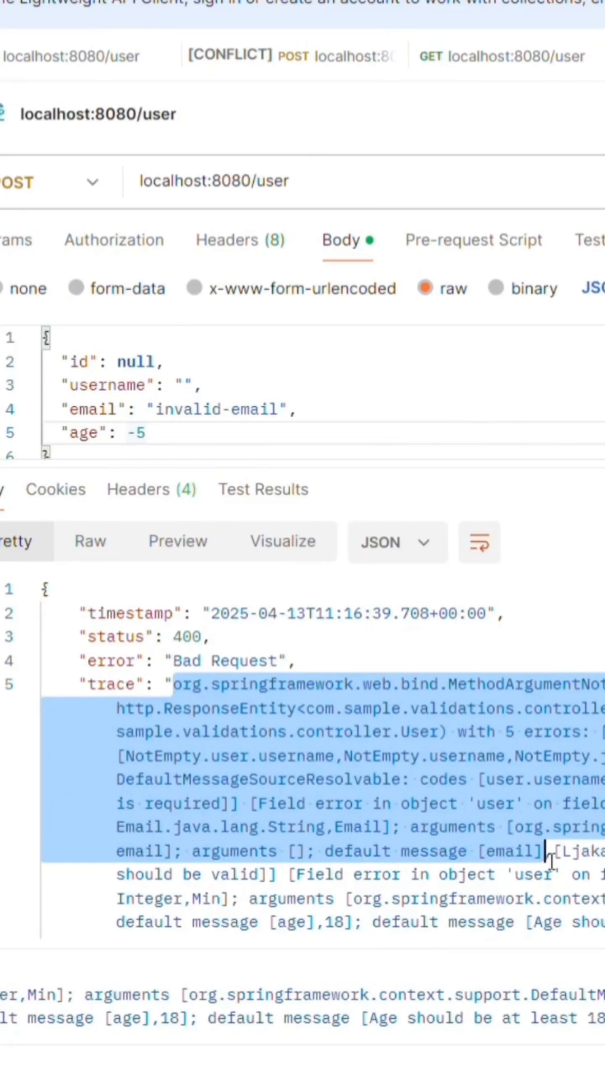
pyautogui.scroll(-3)
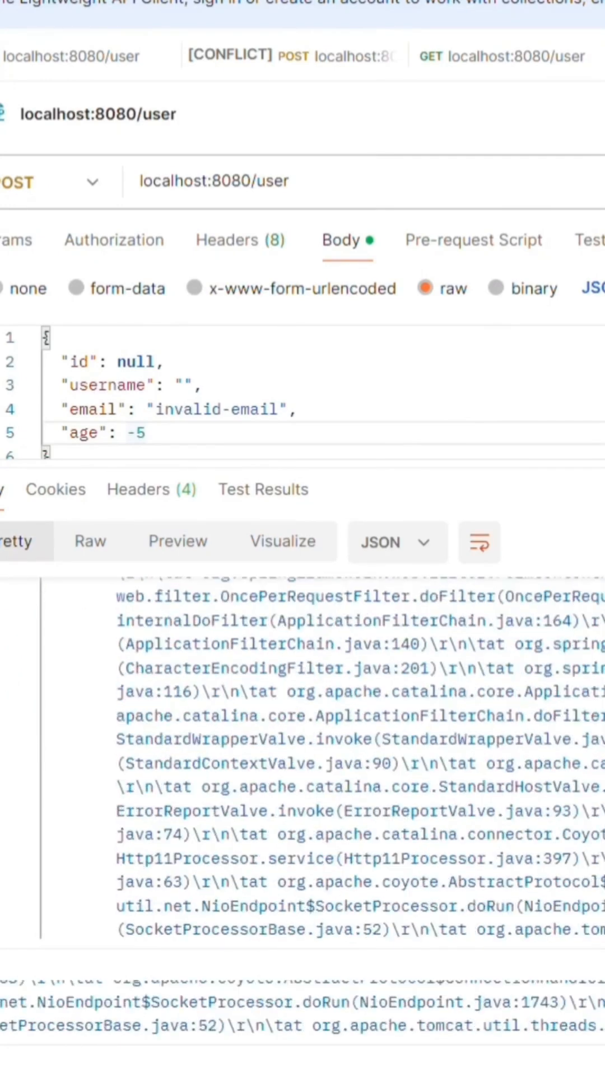
pyautogui.scroll(-3)
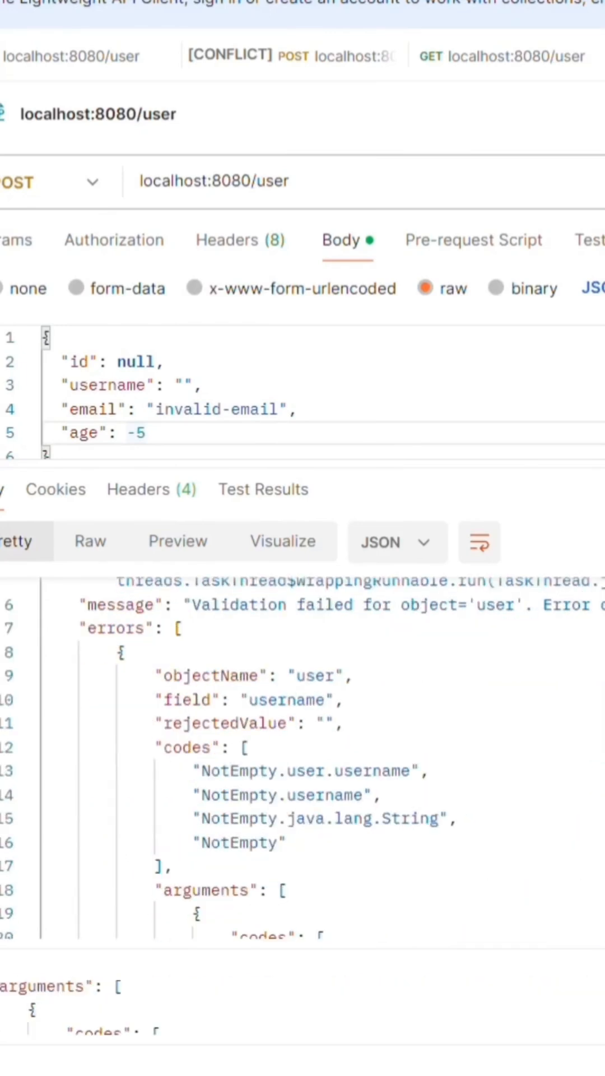